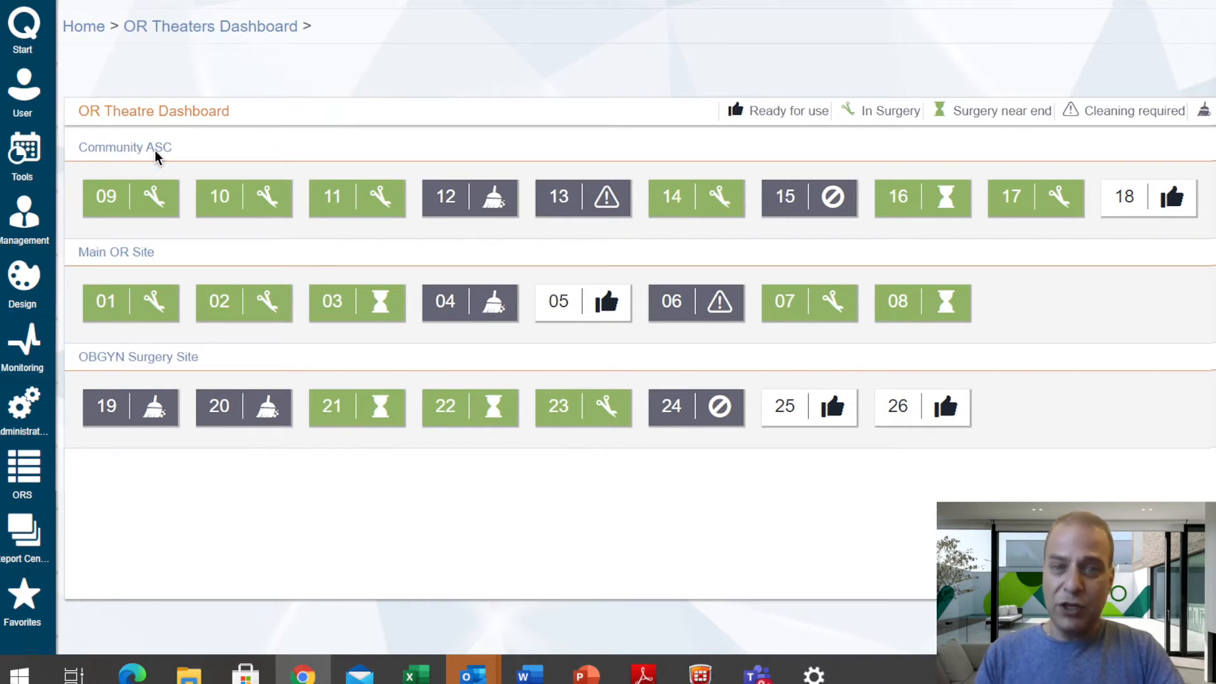
mouse_move(200, 291)
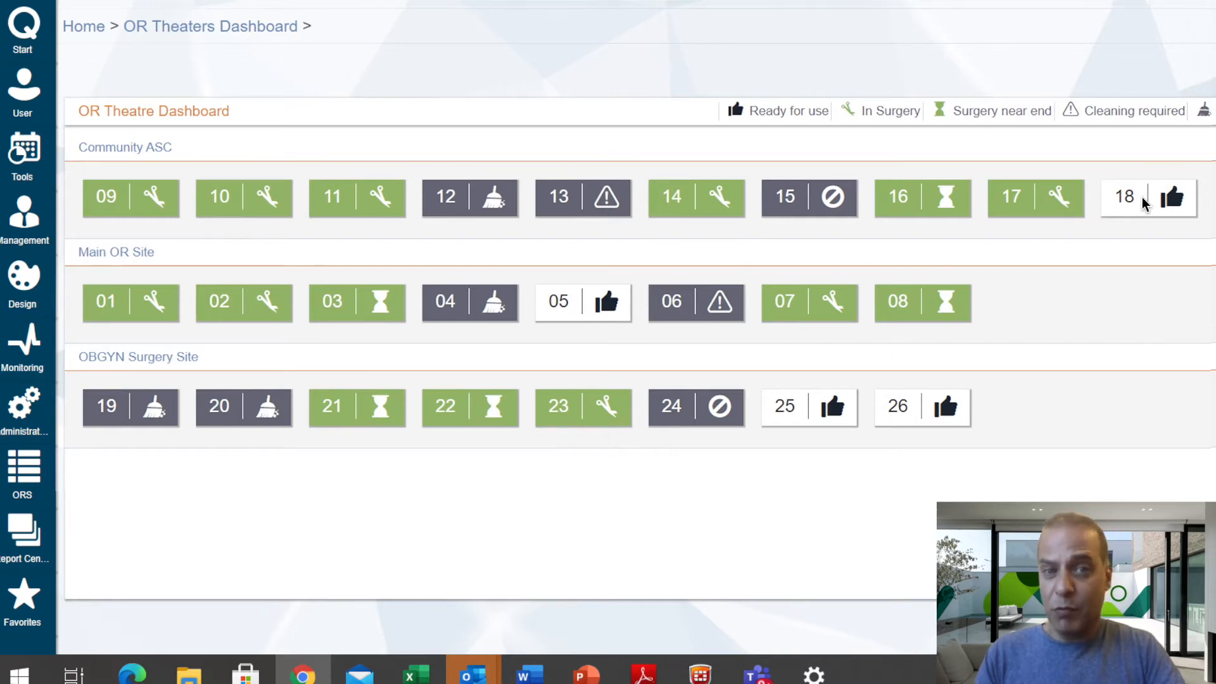
mouse_move(922, 416)
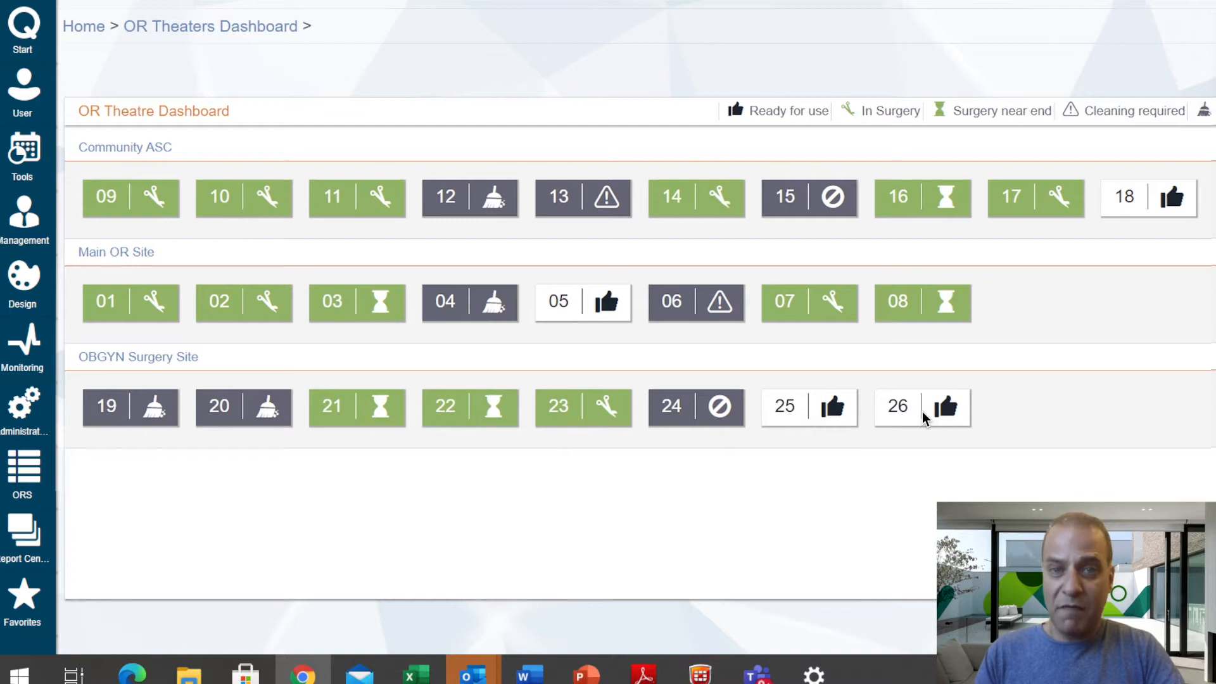
mouse_move(973, 418)
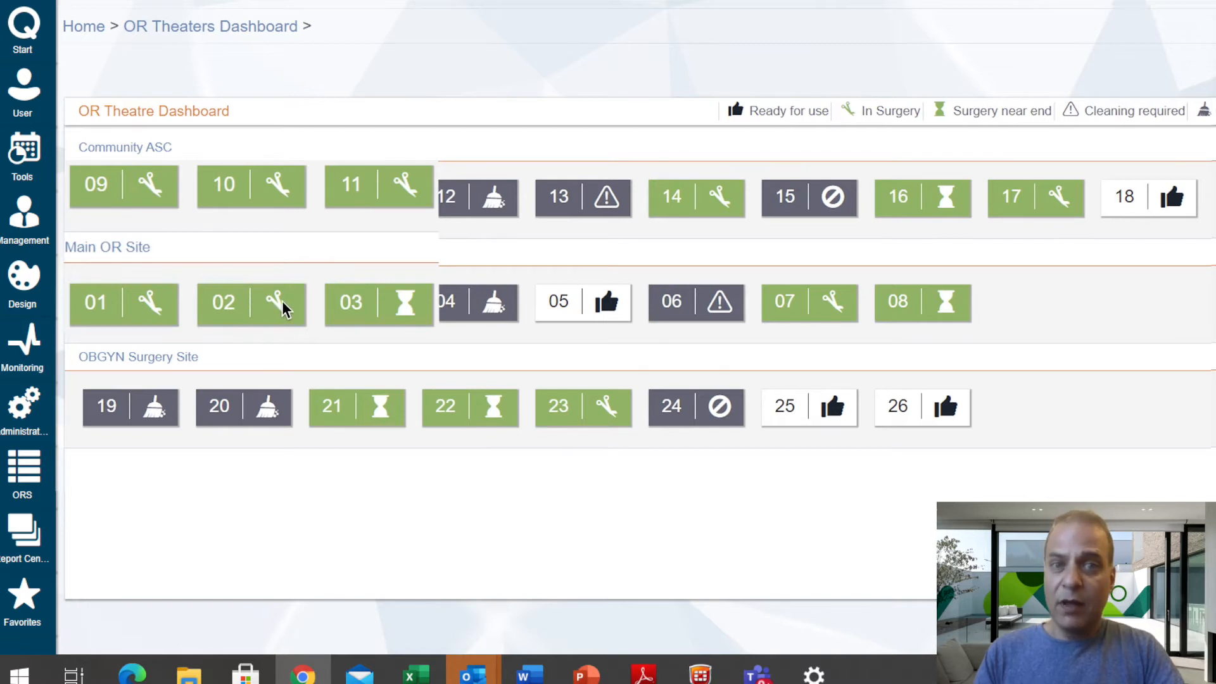
mouse_move(398, 317)
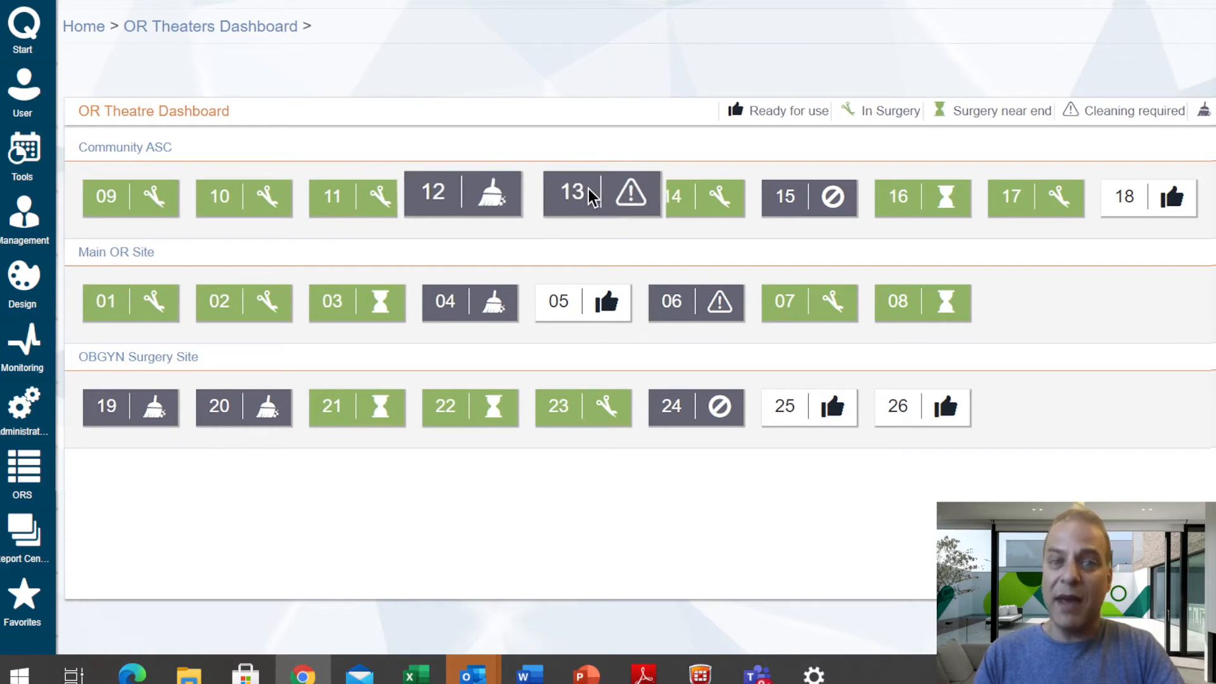
mouse_move(609, 227)
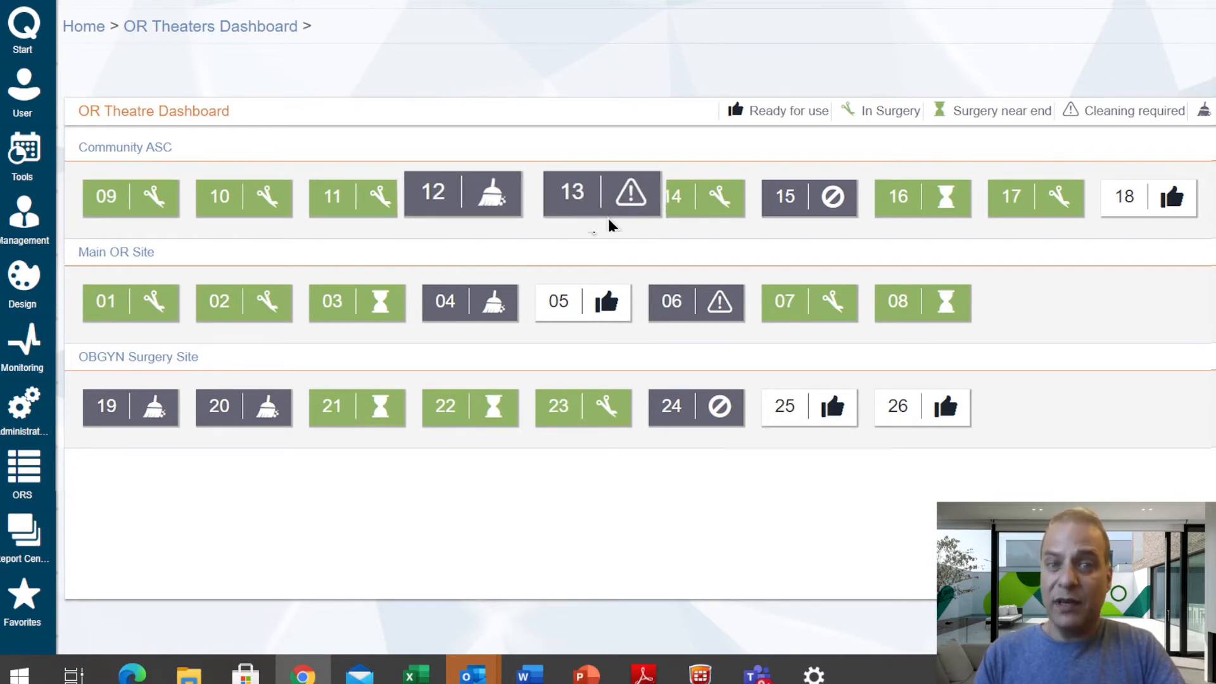
mouse_move(486, 195)
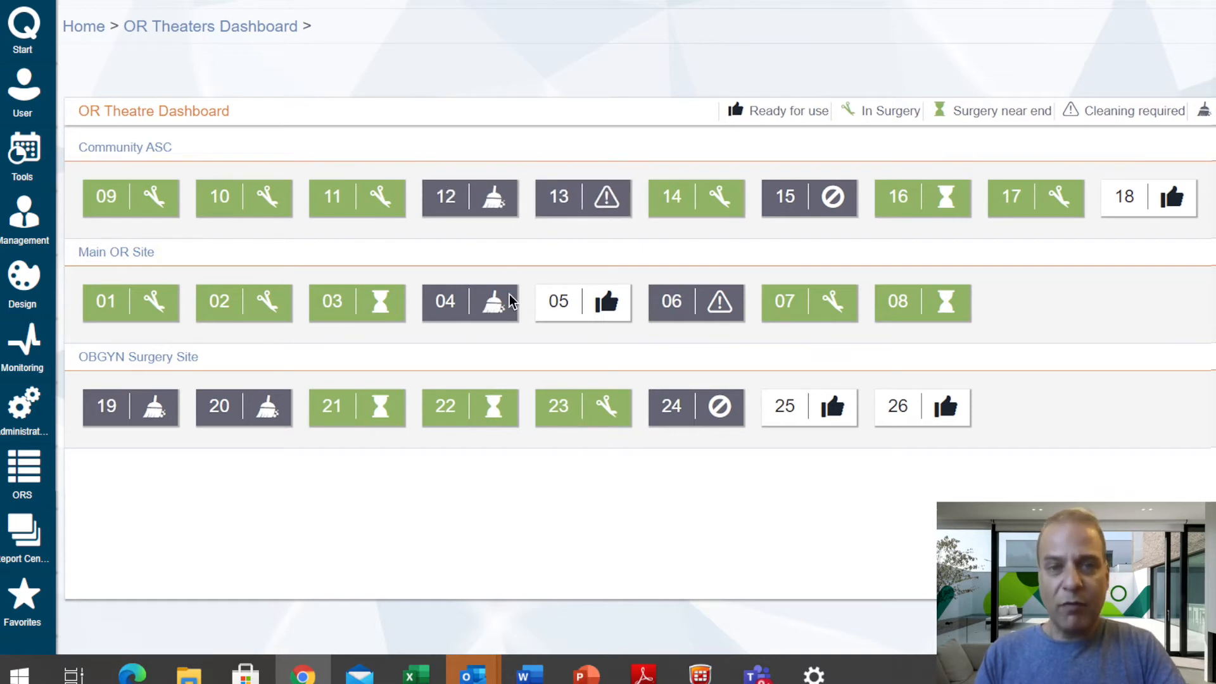
mouse_move(119, 258)
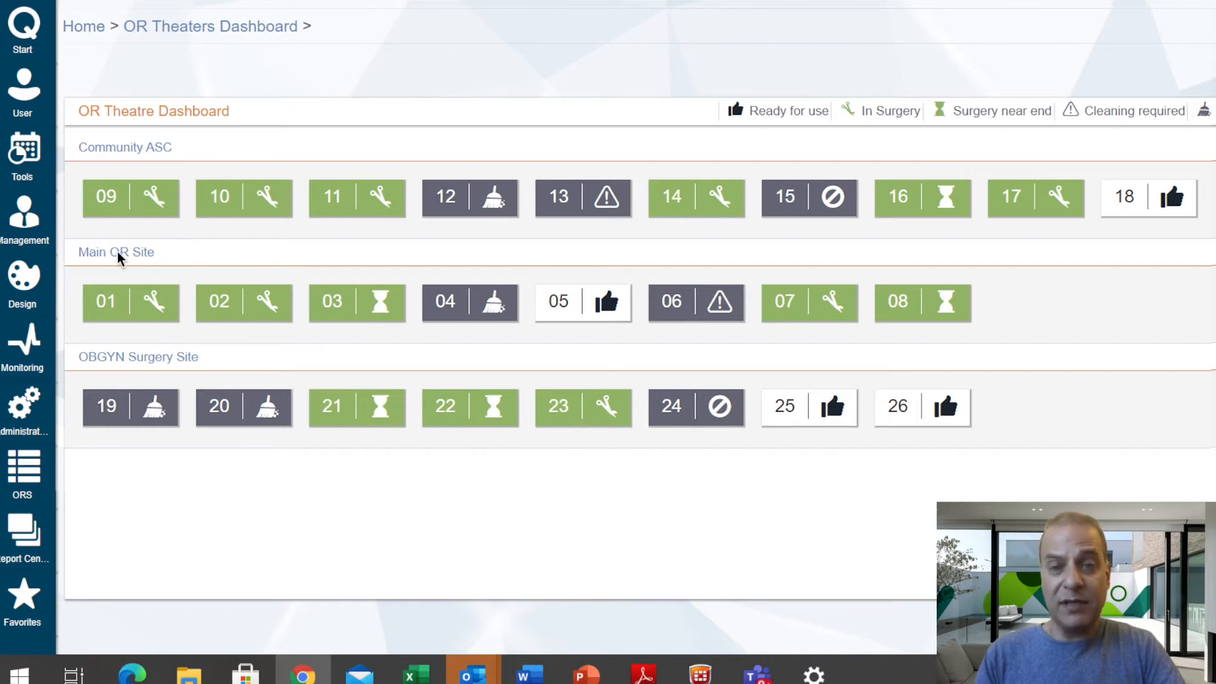
Go into the Main OR Site's per-theater room cards from the OR Theaters Dashboard
left_click(116, 253)
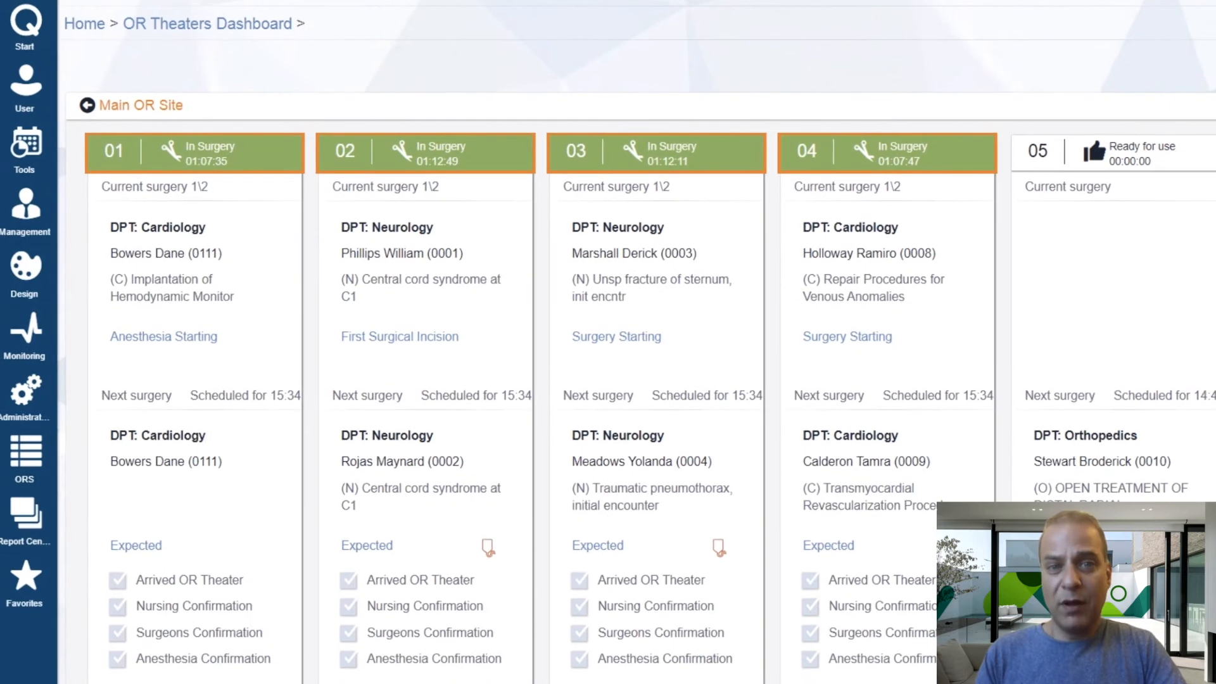
scroll("down", 3)
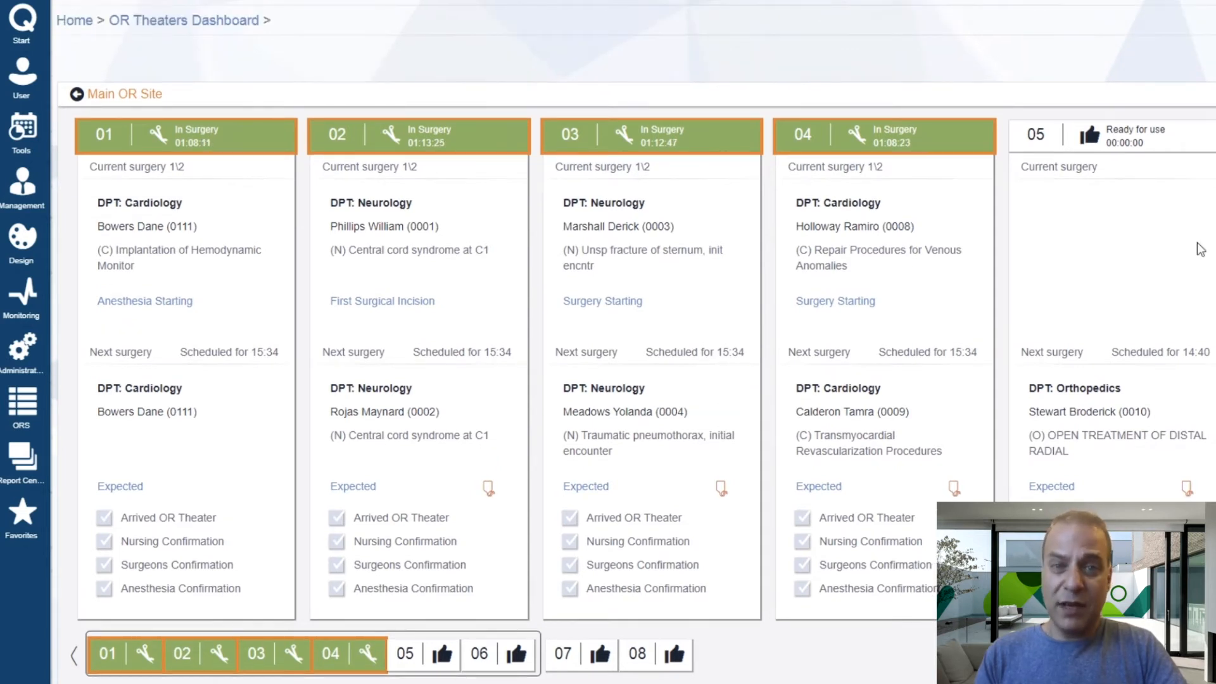
left_click(103, 517)
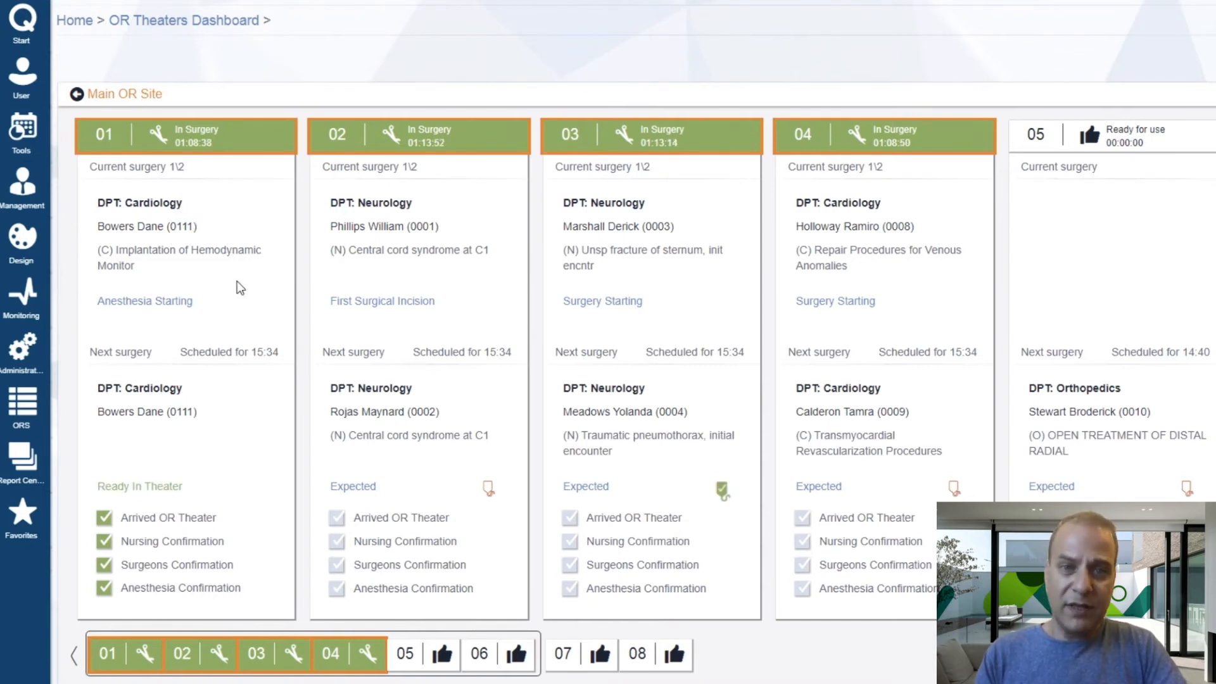
mouse_move(150, 315)
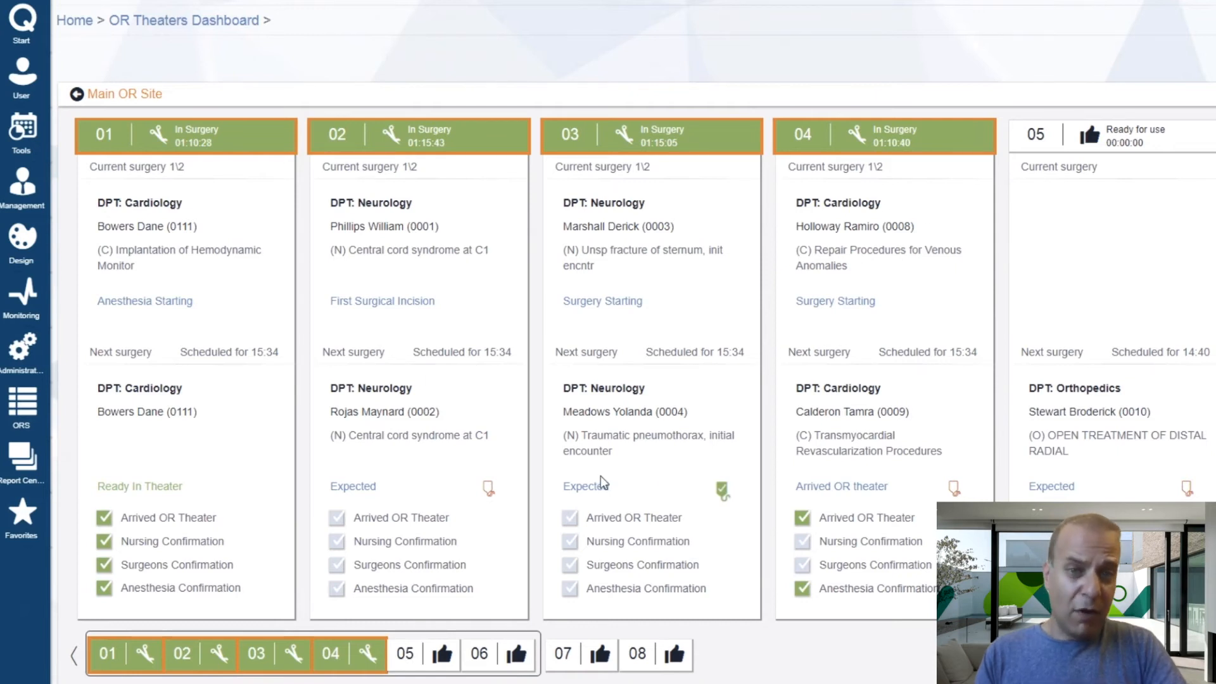
mouse_move(740, 511)
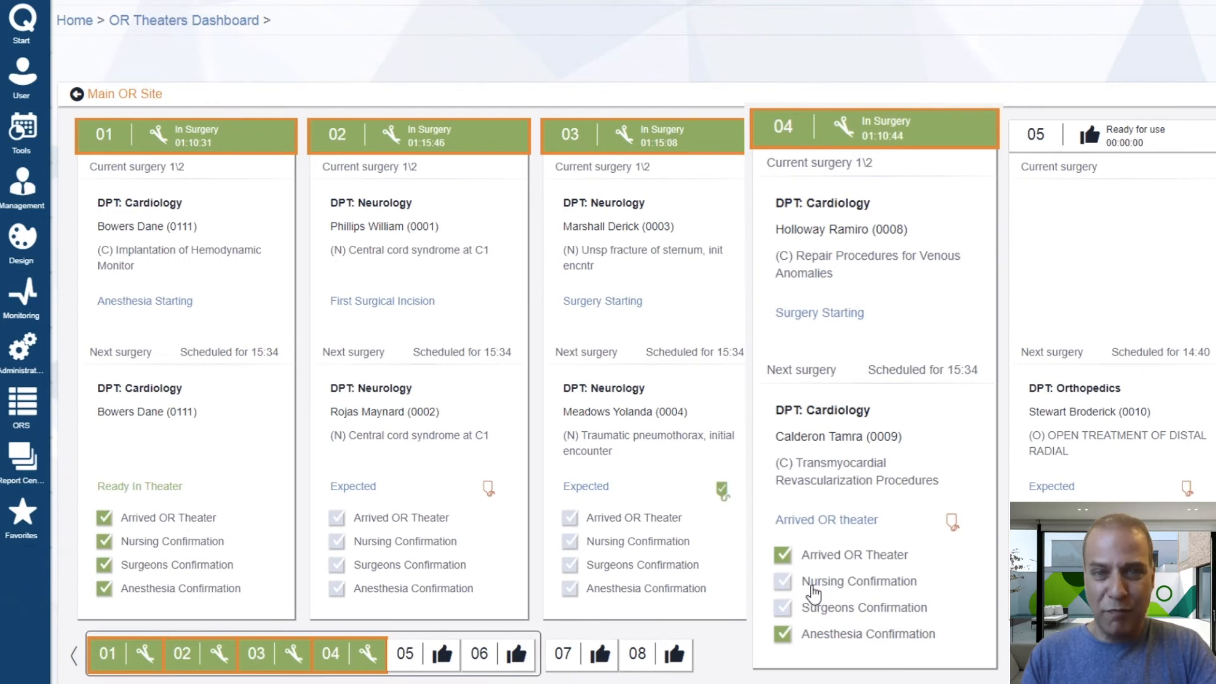
mouse_move(836, 580)
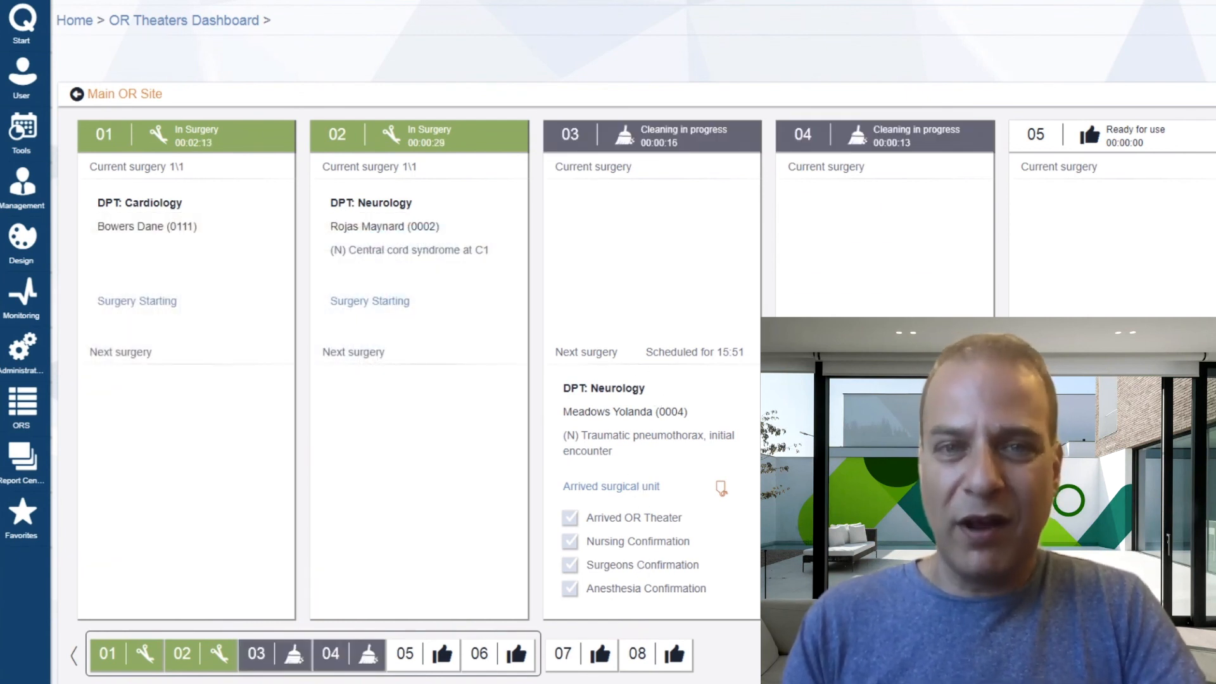
Expand and collapse the operating room modules list in the left sidebar
left_click(21, 403)
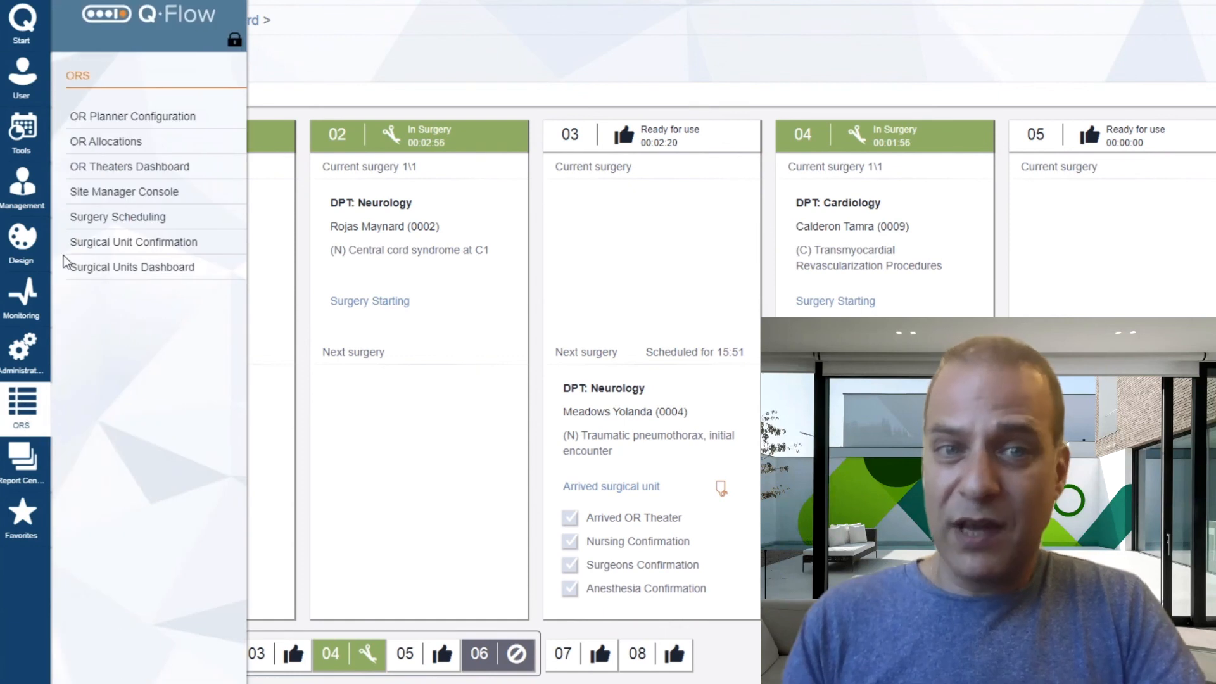
left_click(127, 167)
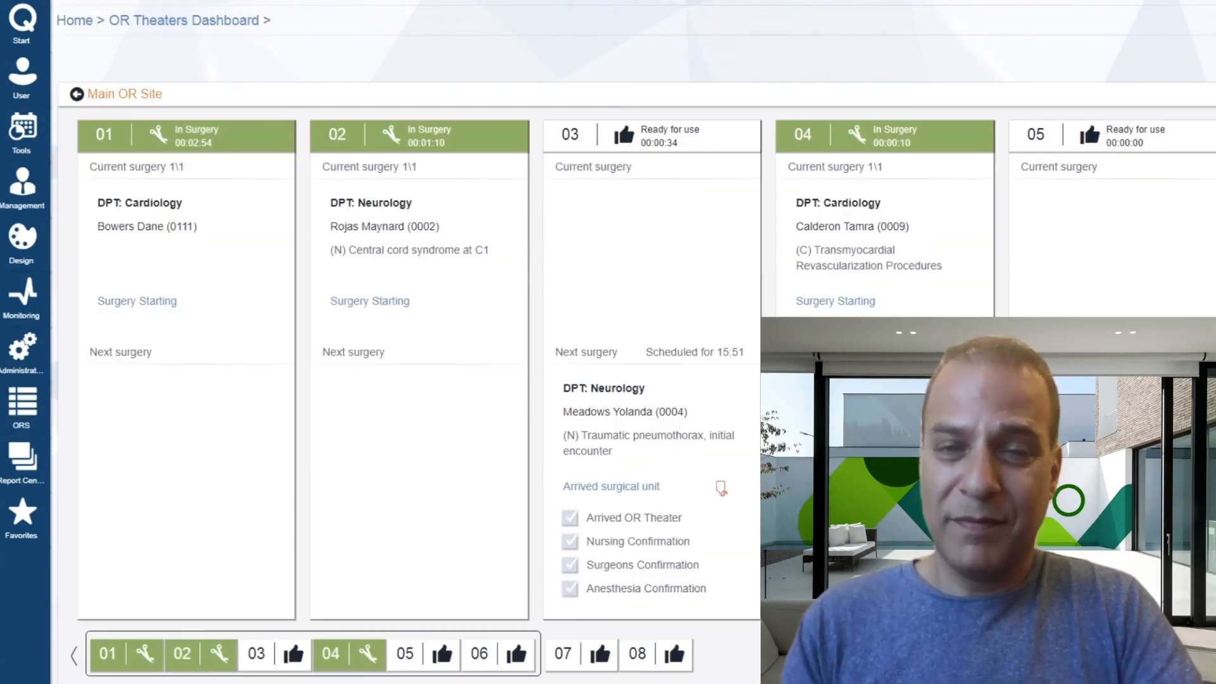